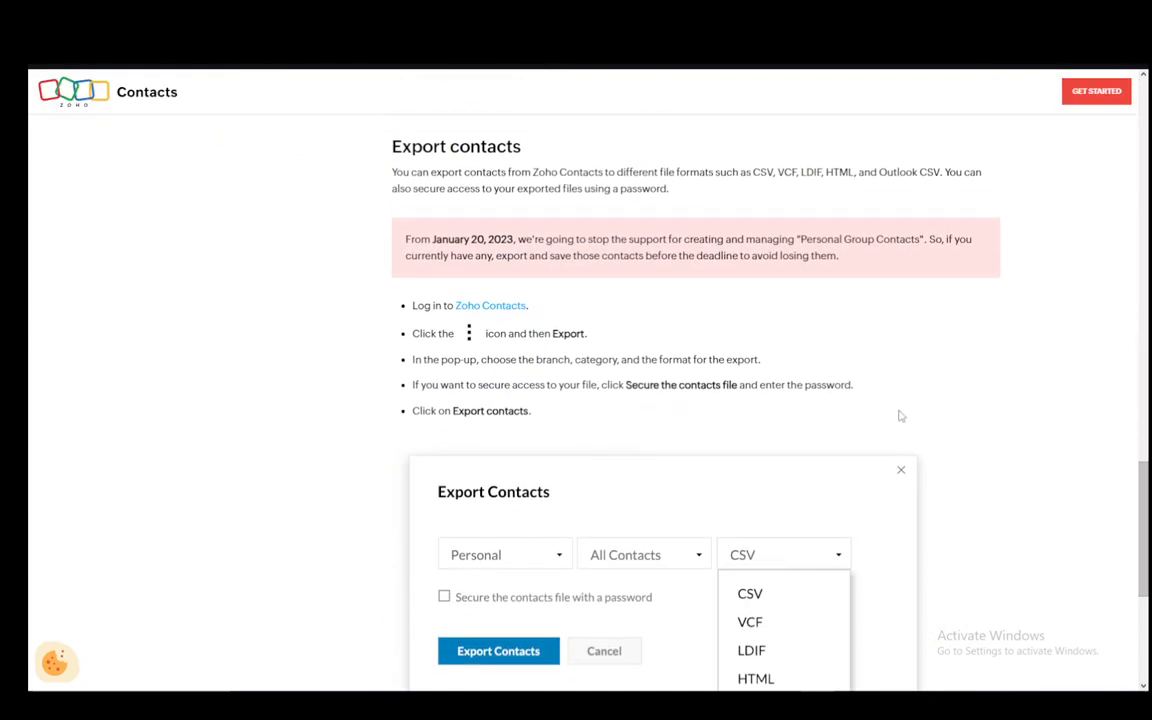
mouse_move(445, 323)
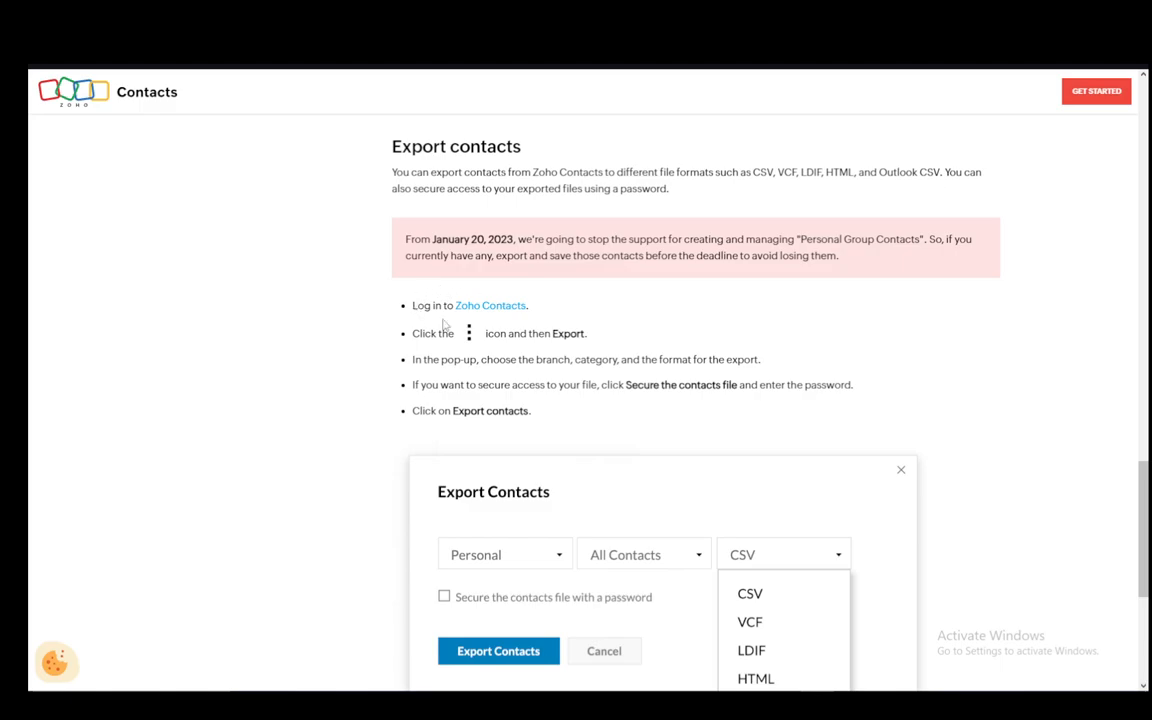
mouse_move(462, 357)
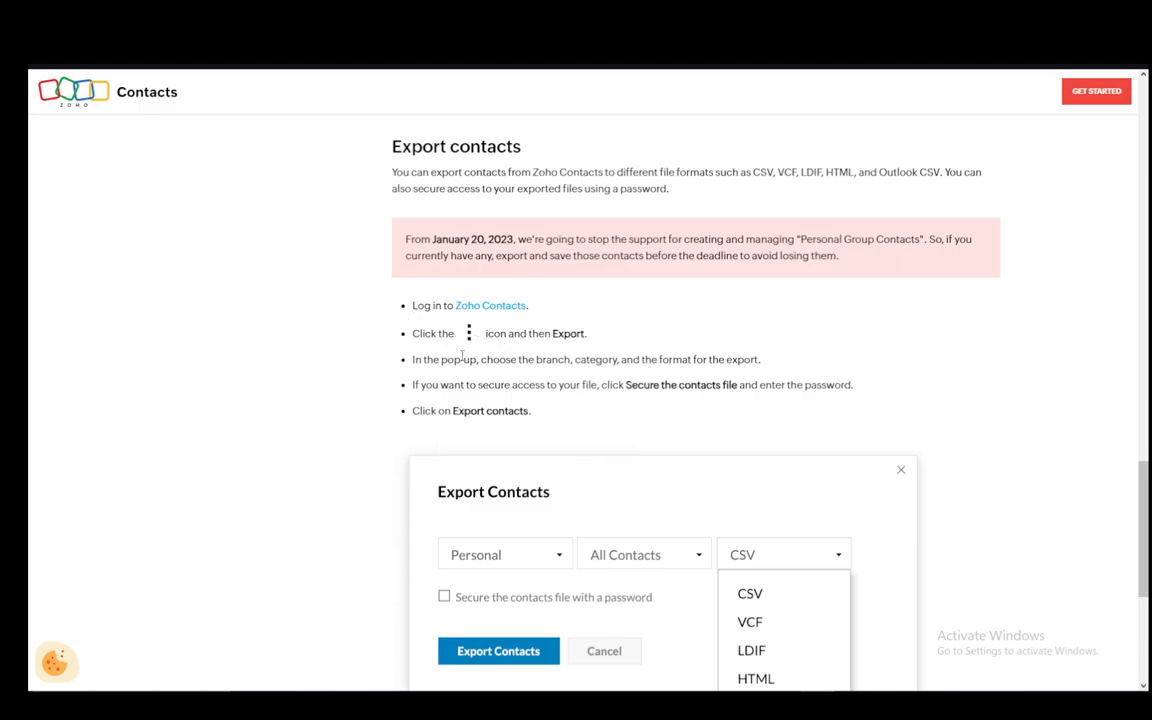
mouse_move(614, 373)
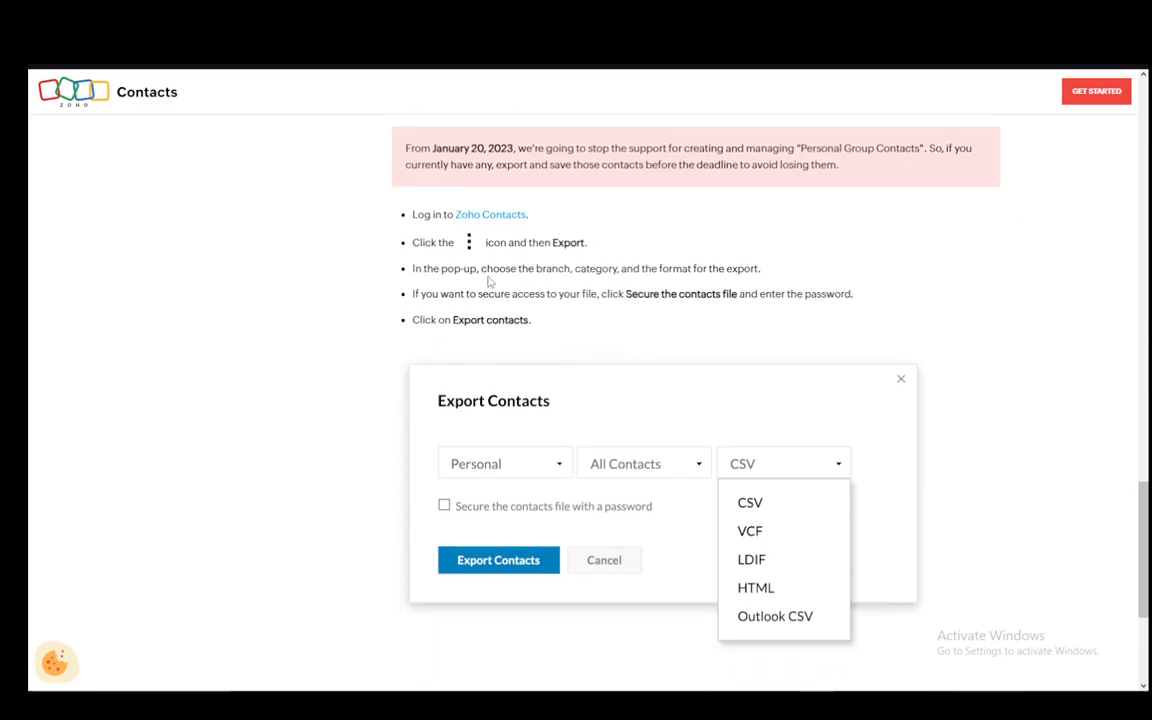
mouse_move(730, 256)
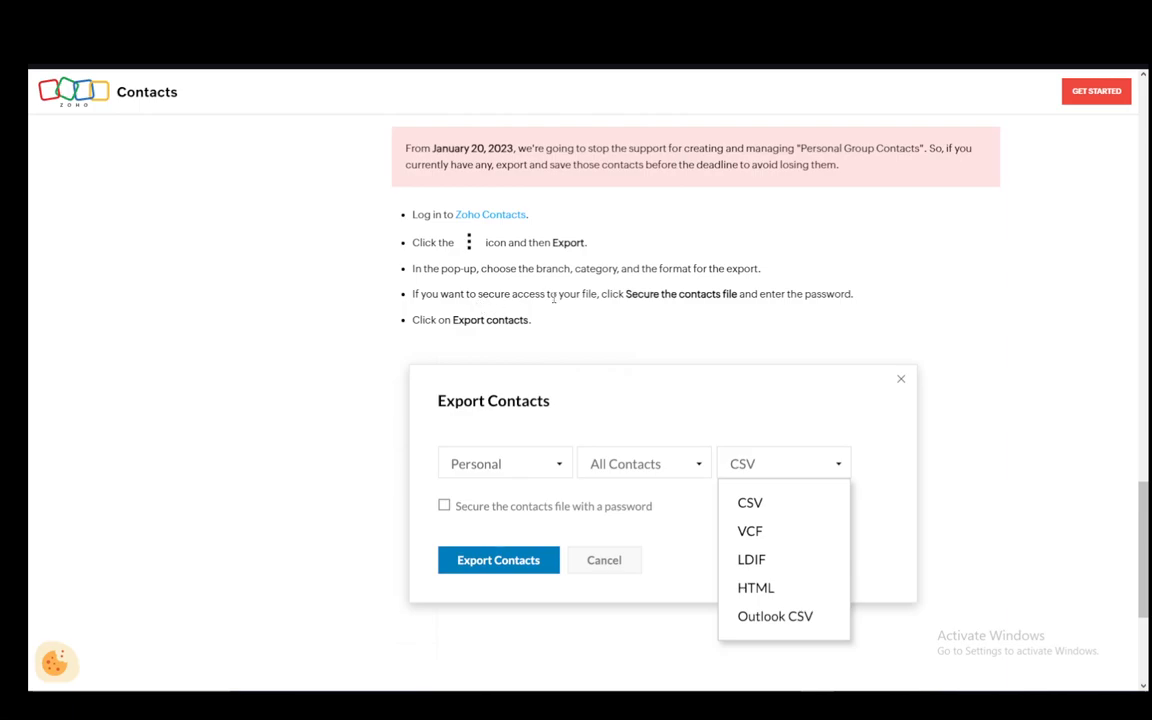
mouse_move(531, 321)
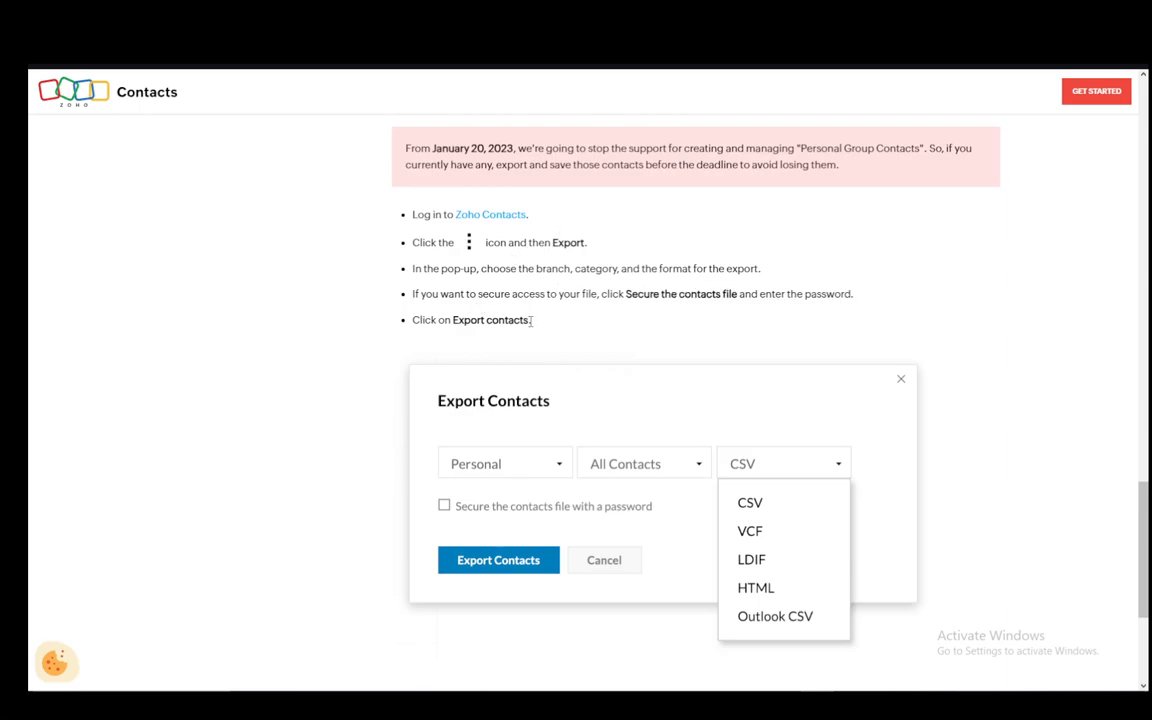
scroll("down", 3)
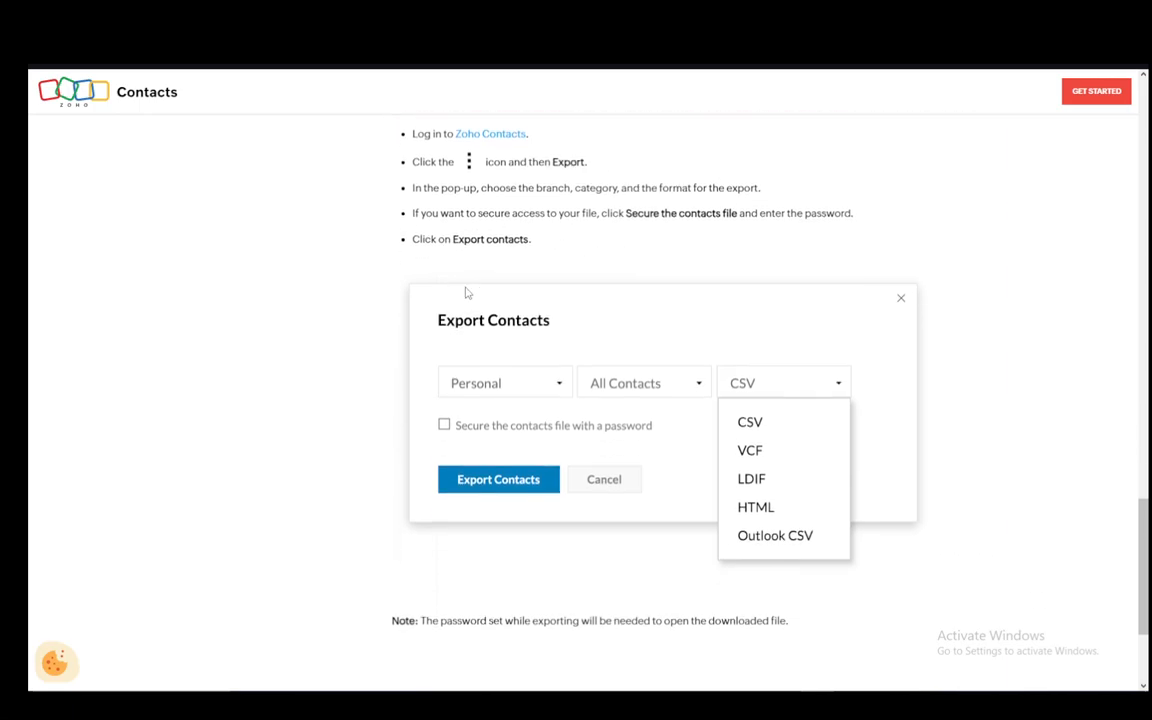
scroll("down", 3)
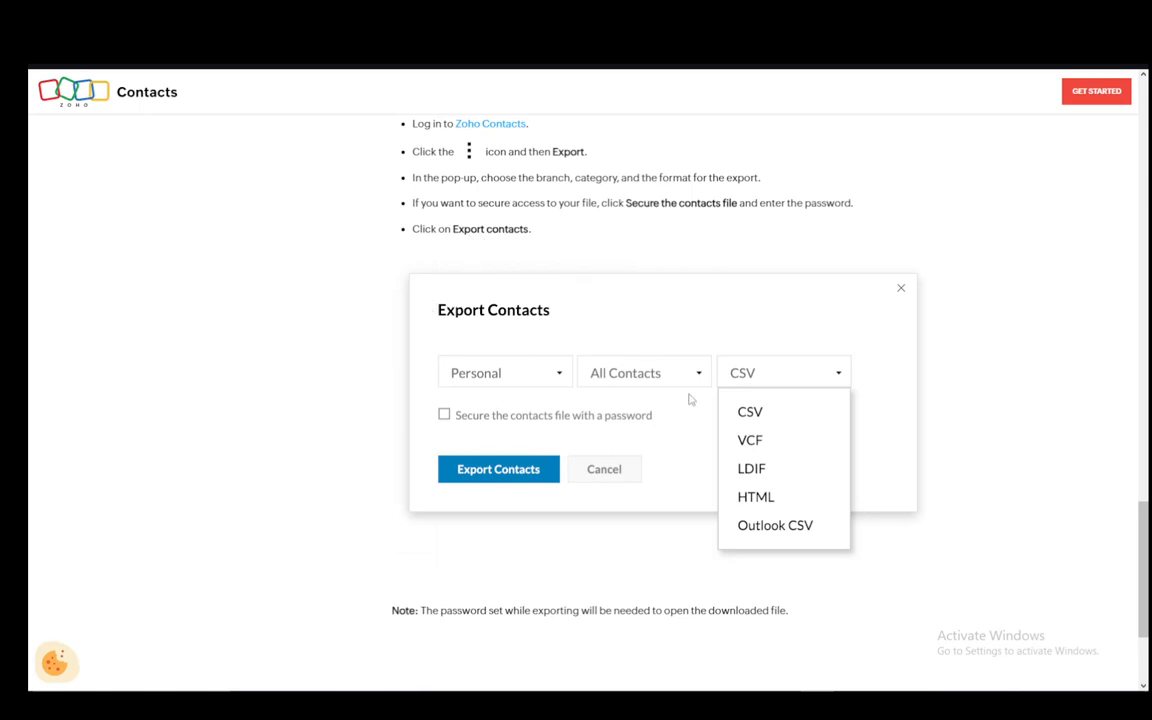
mouse_move(381, 344)
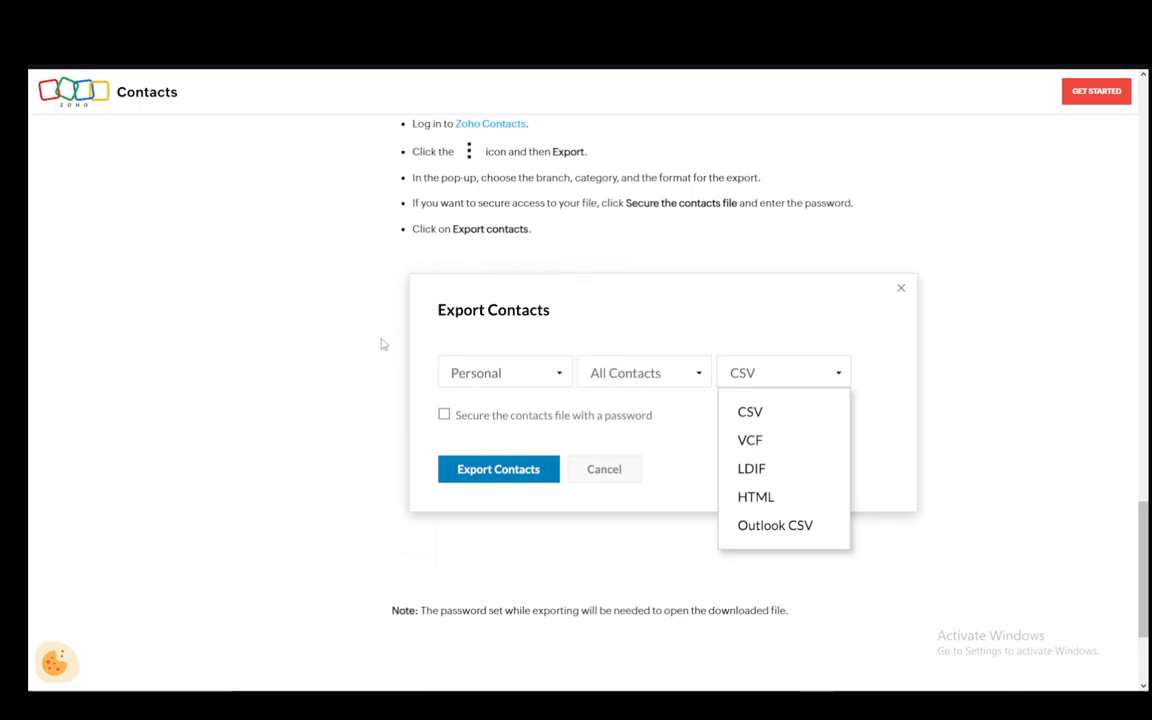
mouse_move(406, 328)
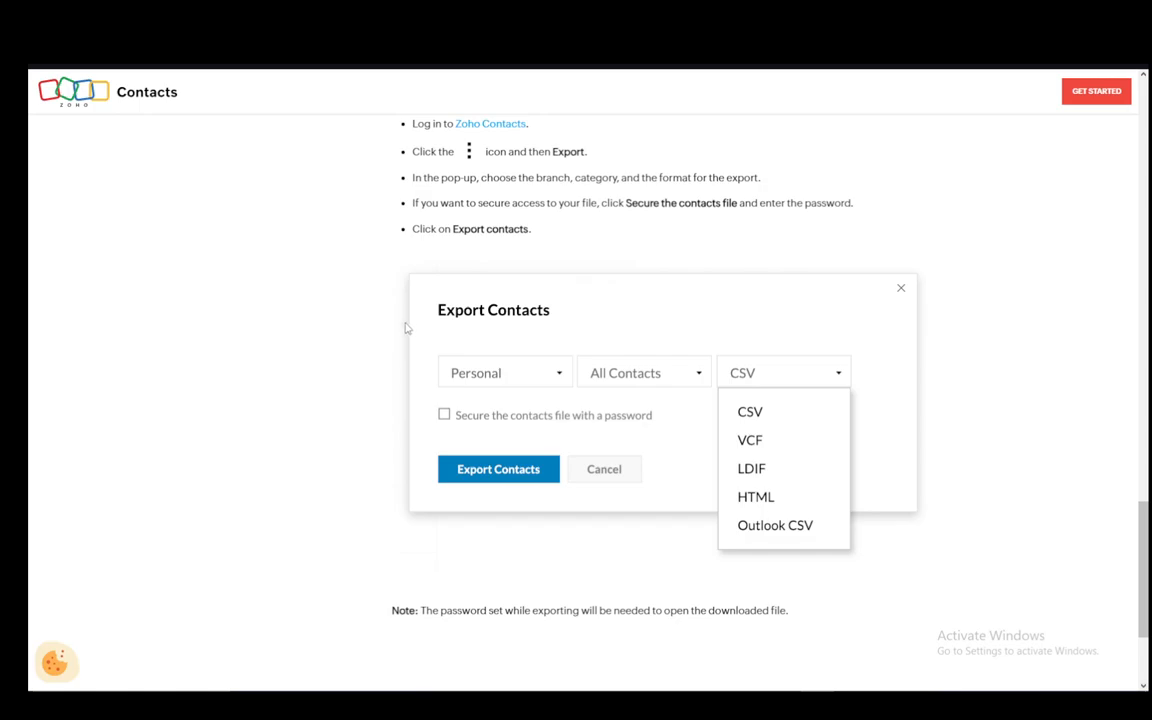
mouse_move(503, 371)
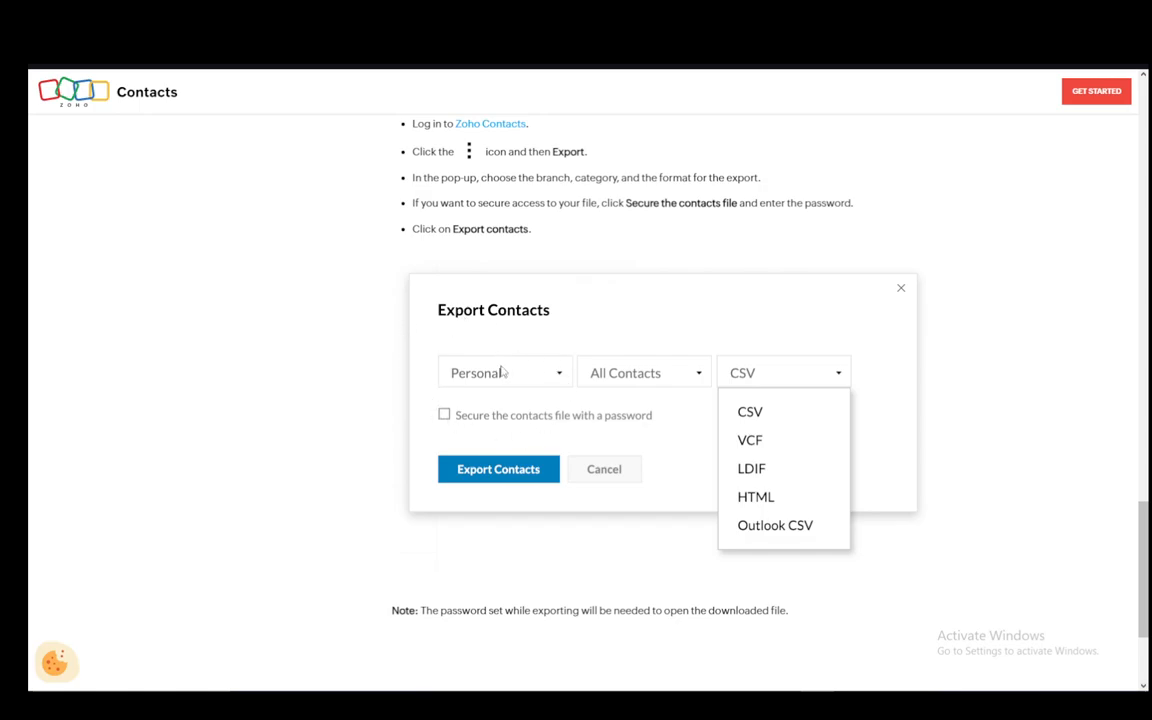
mouse_move(620, 405)
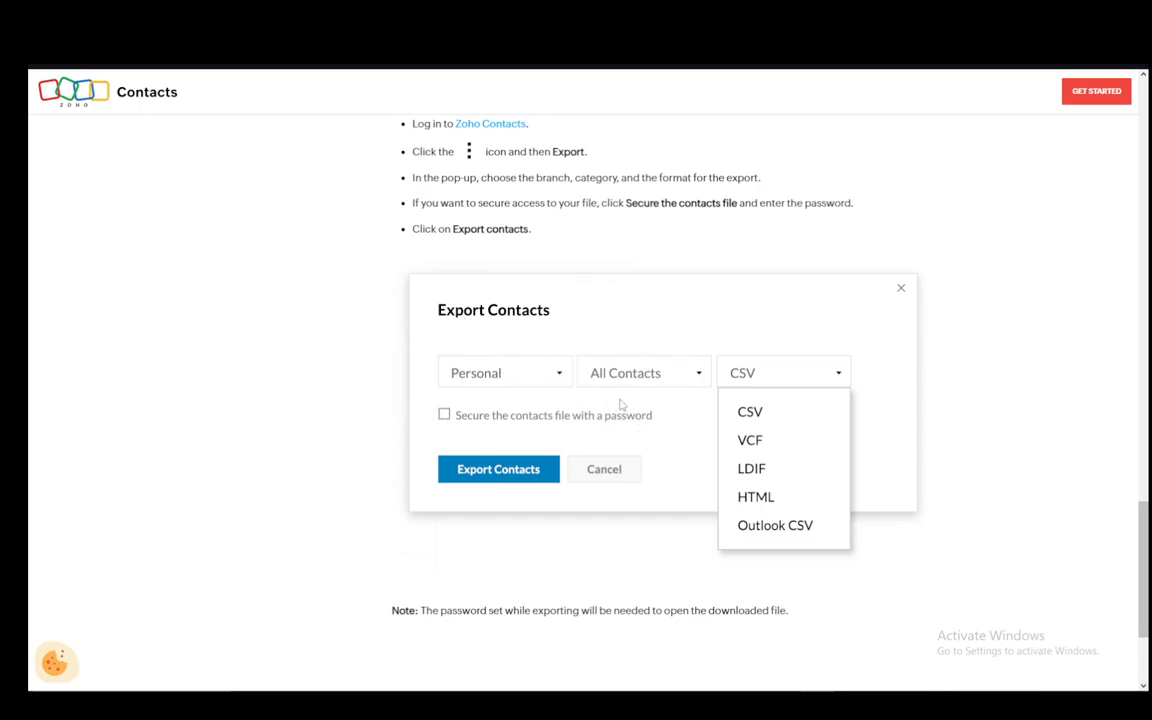
mouse_move(832, 364)
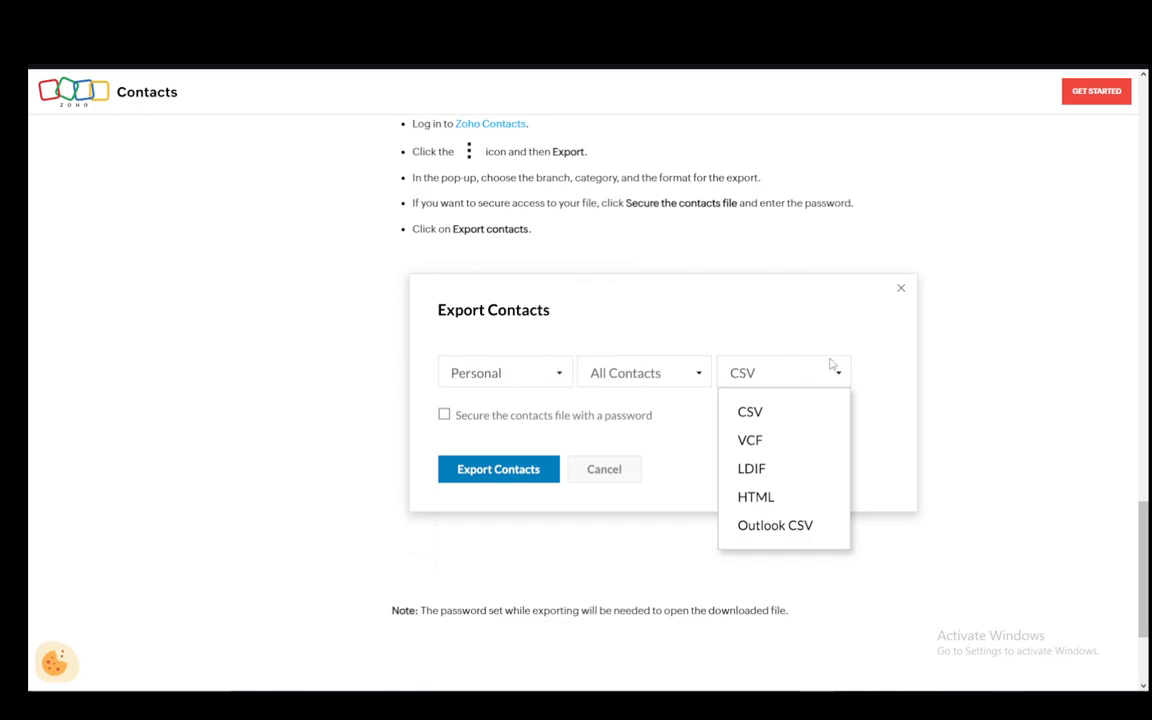
mouse_move(818, 404)
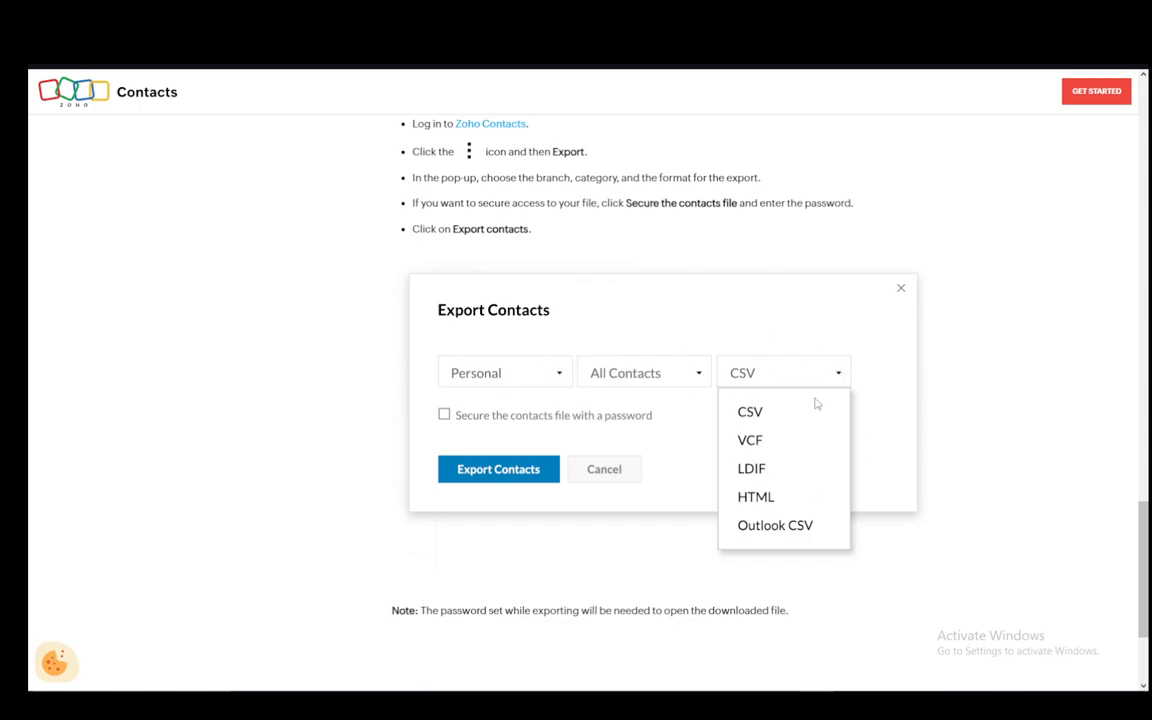
mouse_move(753, 451)
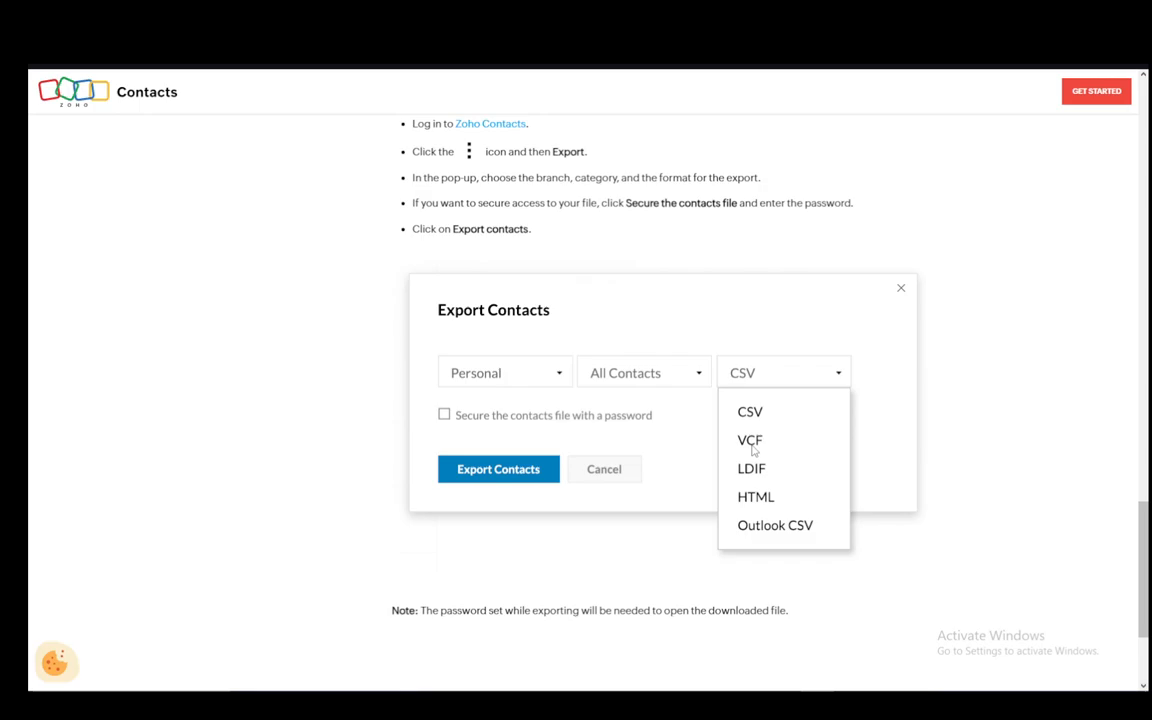
mouse_move(797, 484)
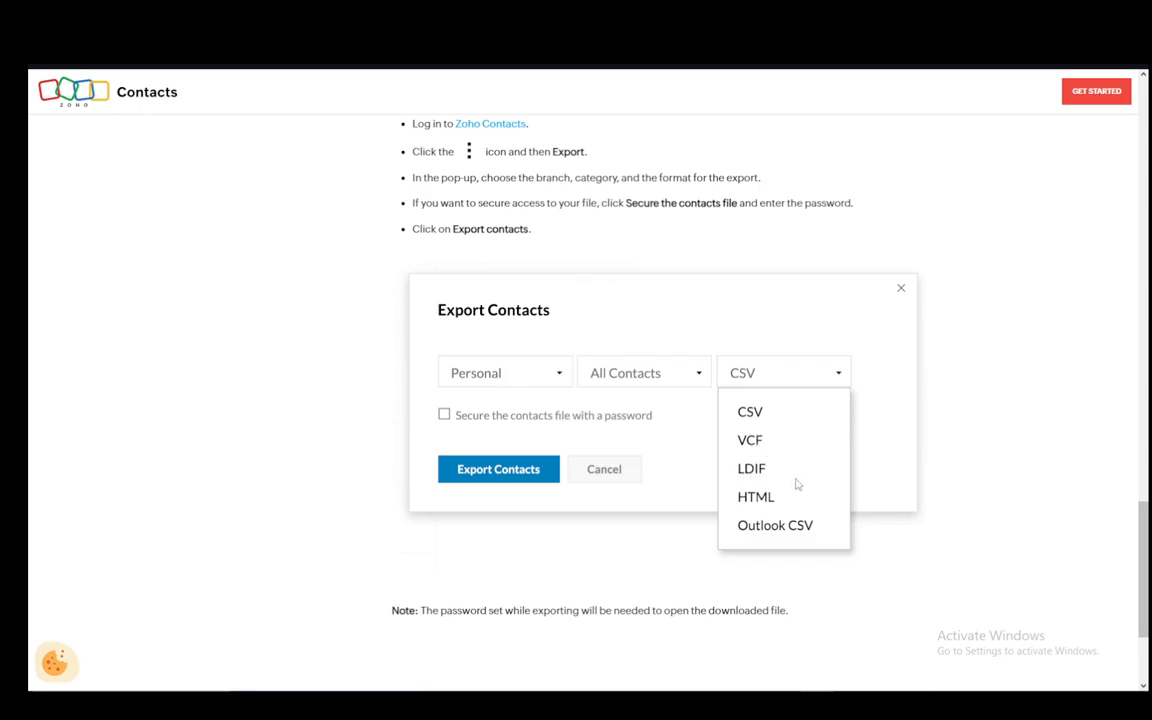
mouse_move(828, 359)
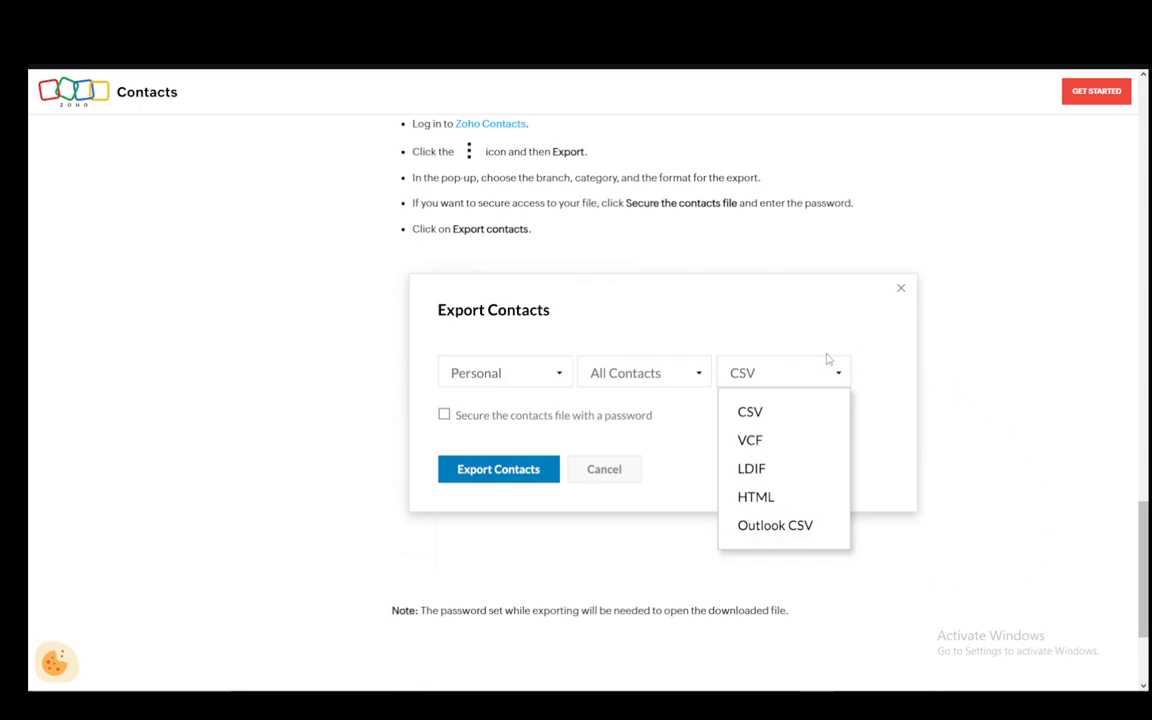
mouse_move(669, 465)
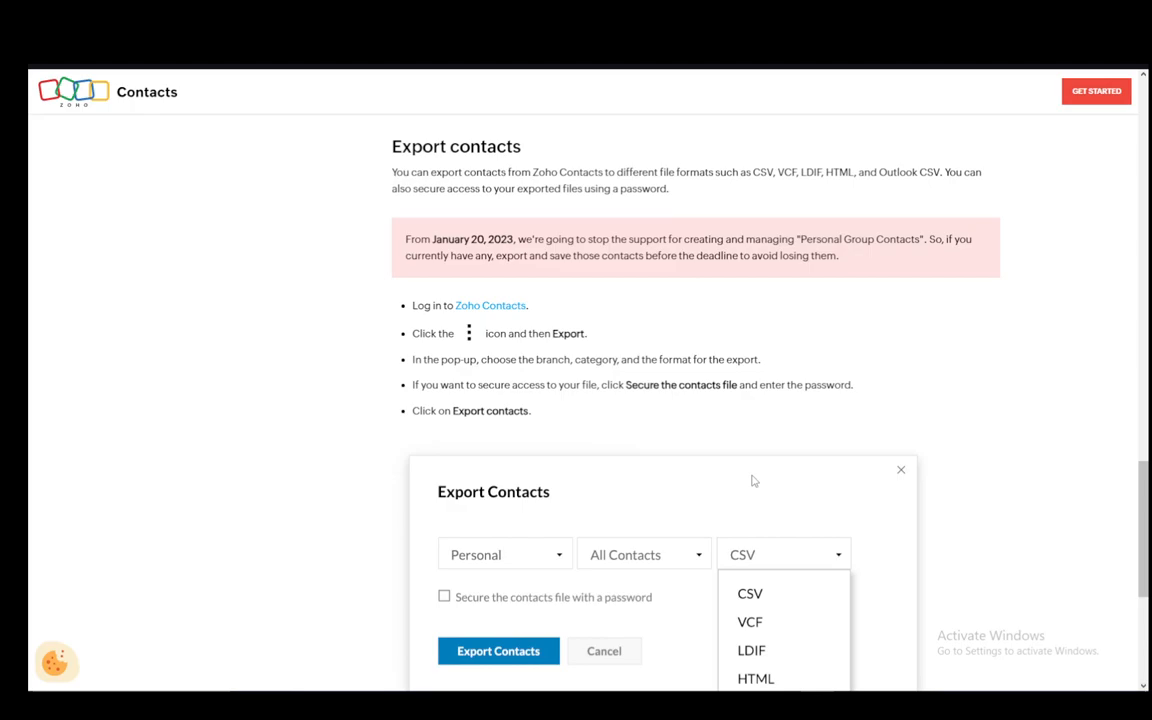
mouse_move(597, 427)
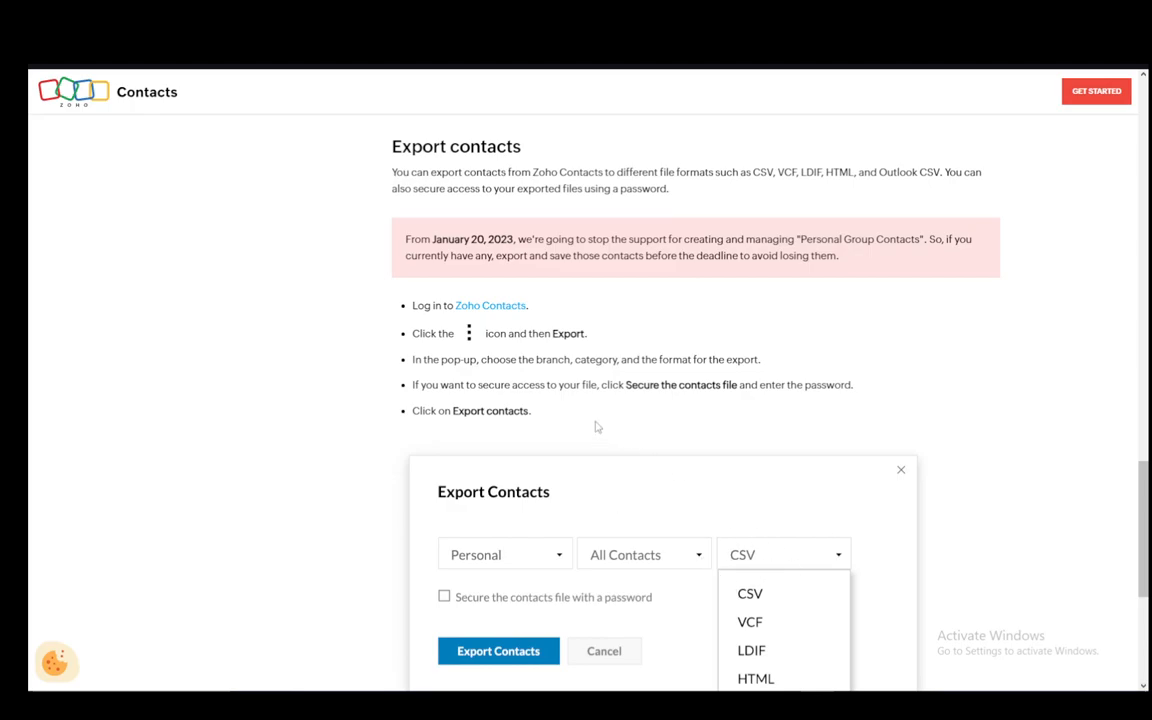
mouse_move(766, 476)
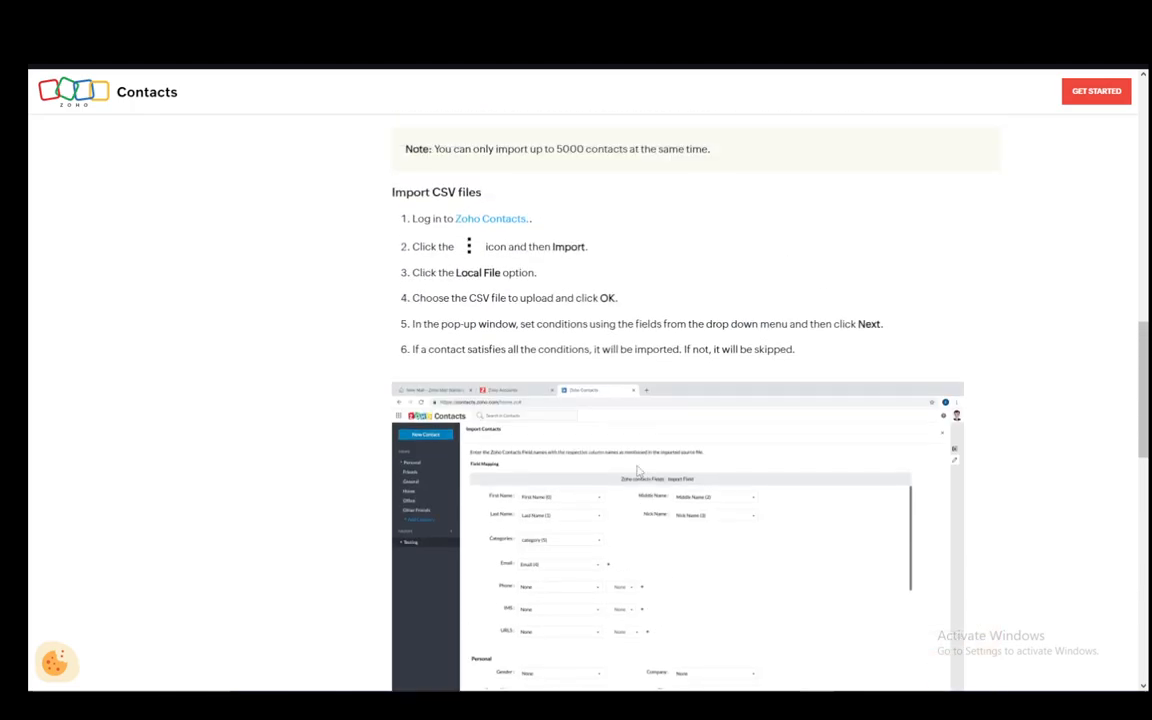
scroll("down", 3)
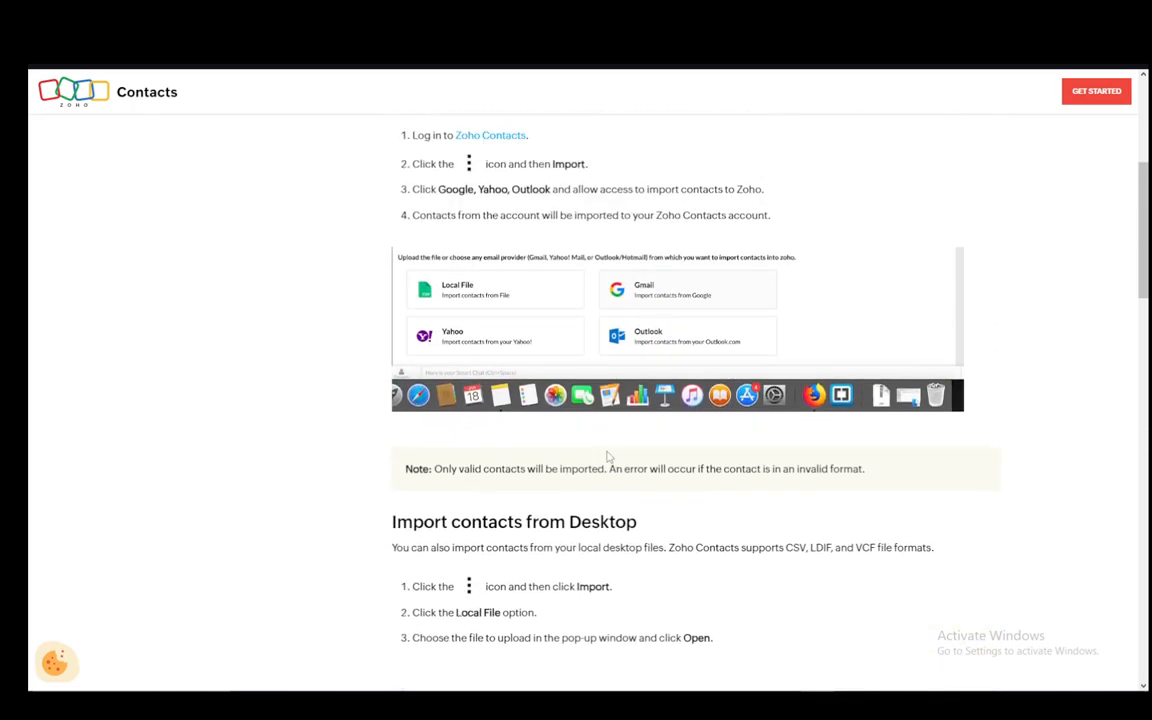
scroll("down", 3)
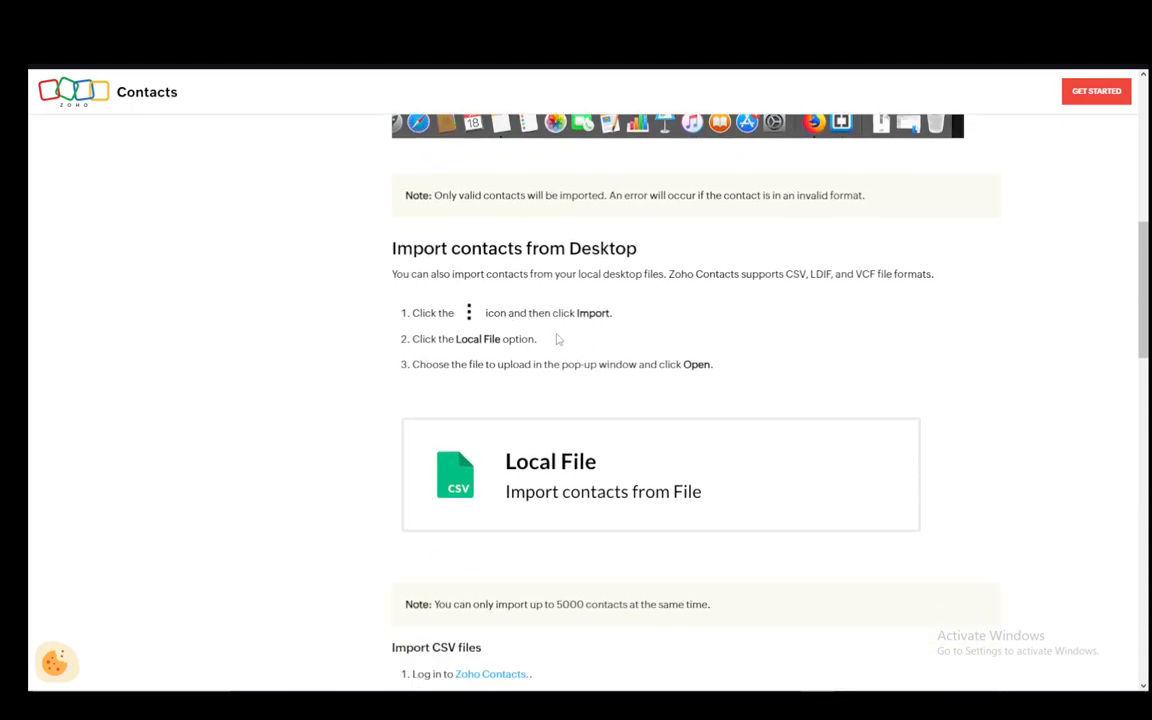
scroll("down", 3)
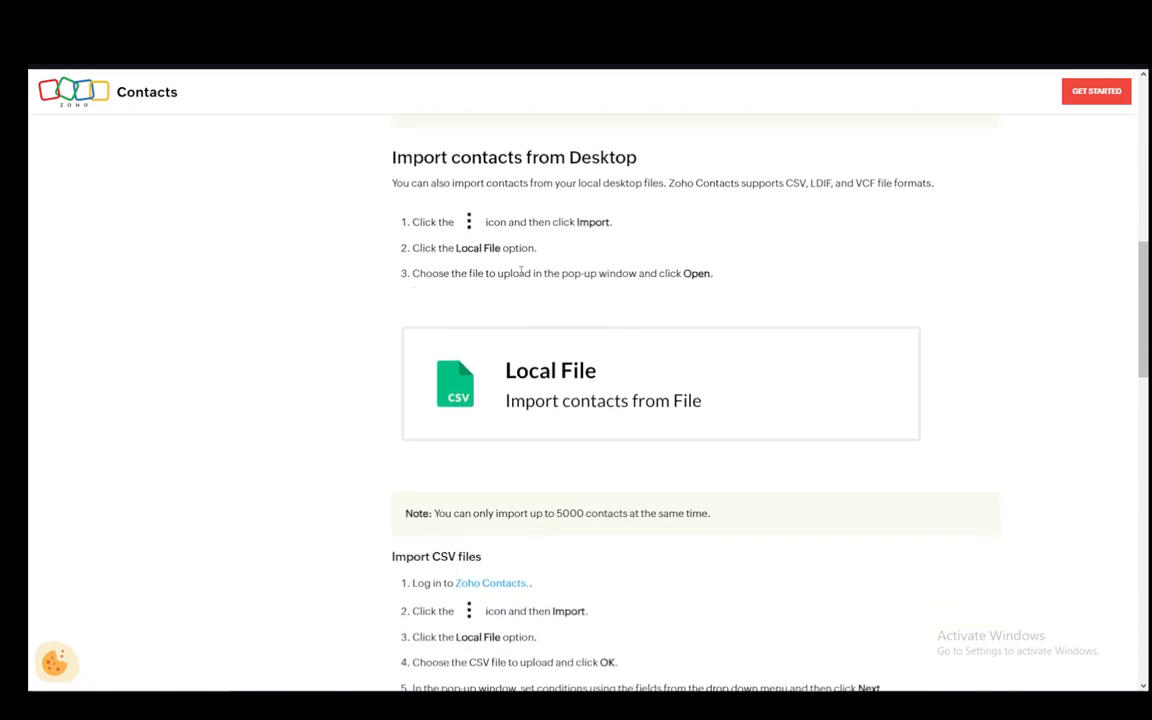
scroll("down", 3)
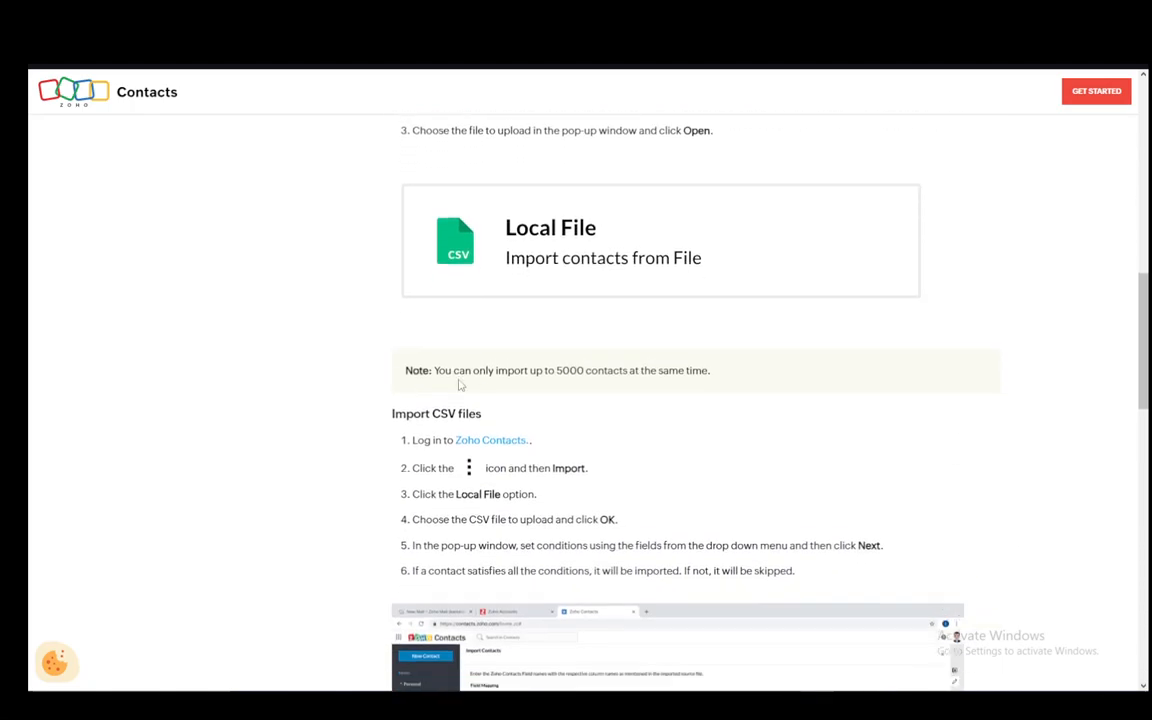
scroll("down", 3)
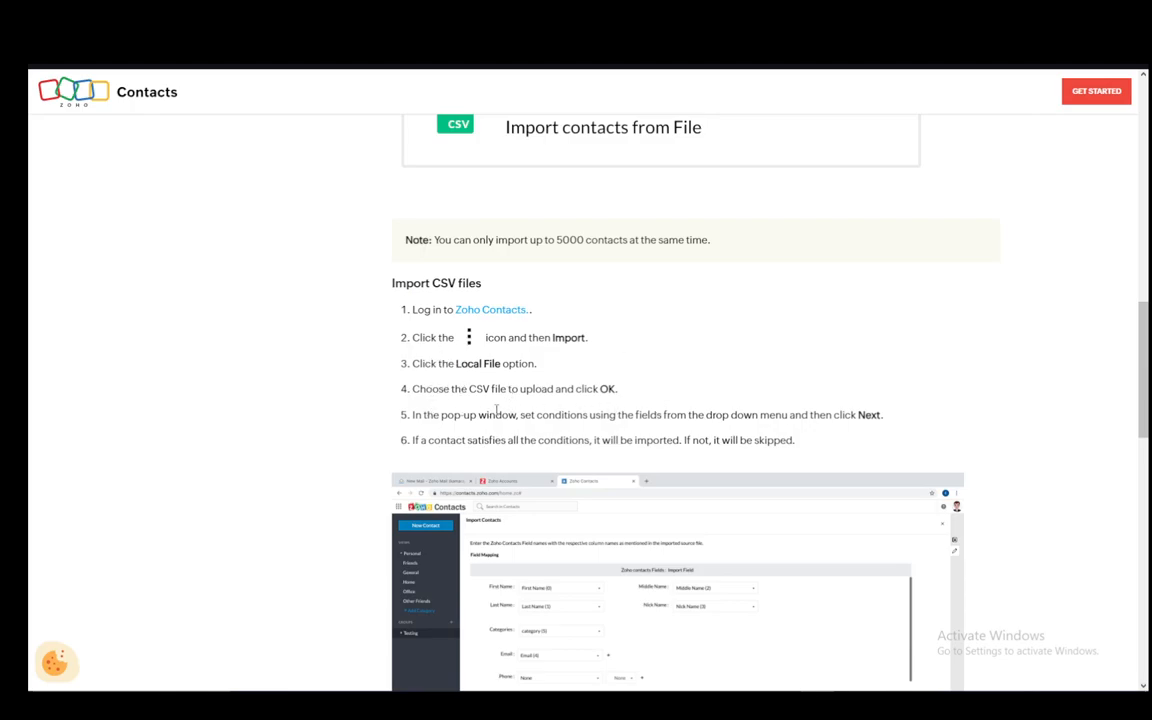
scroll("down", 3)
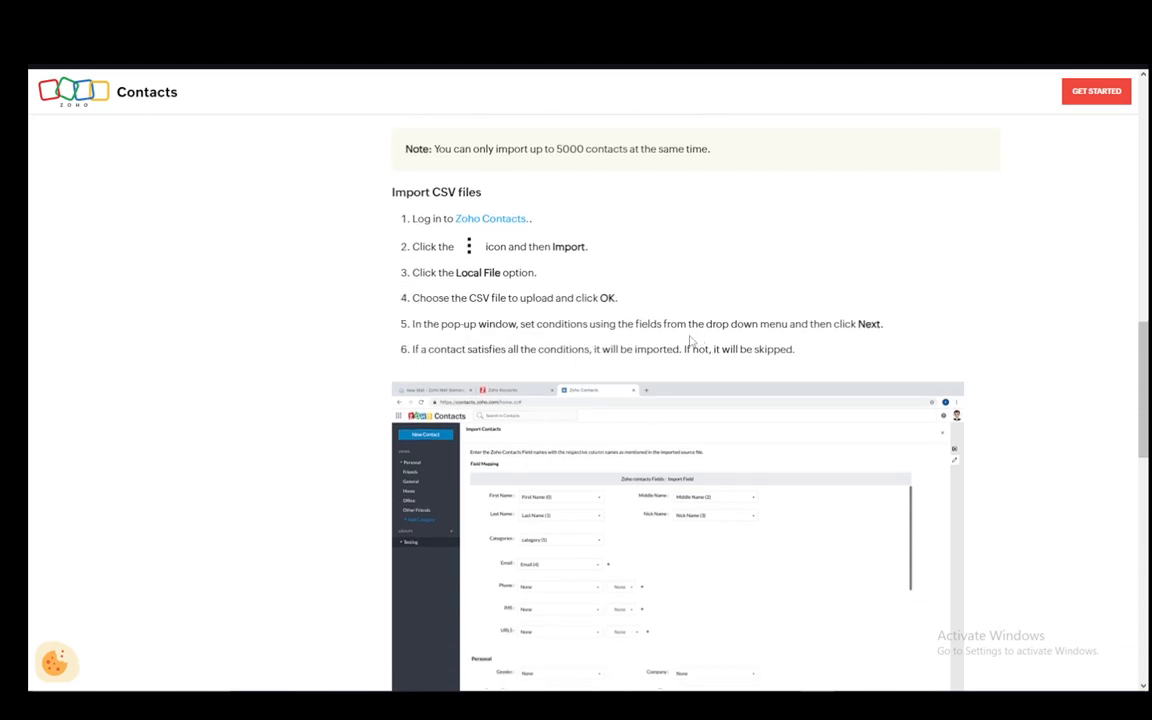
mouse_move(753, 308)
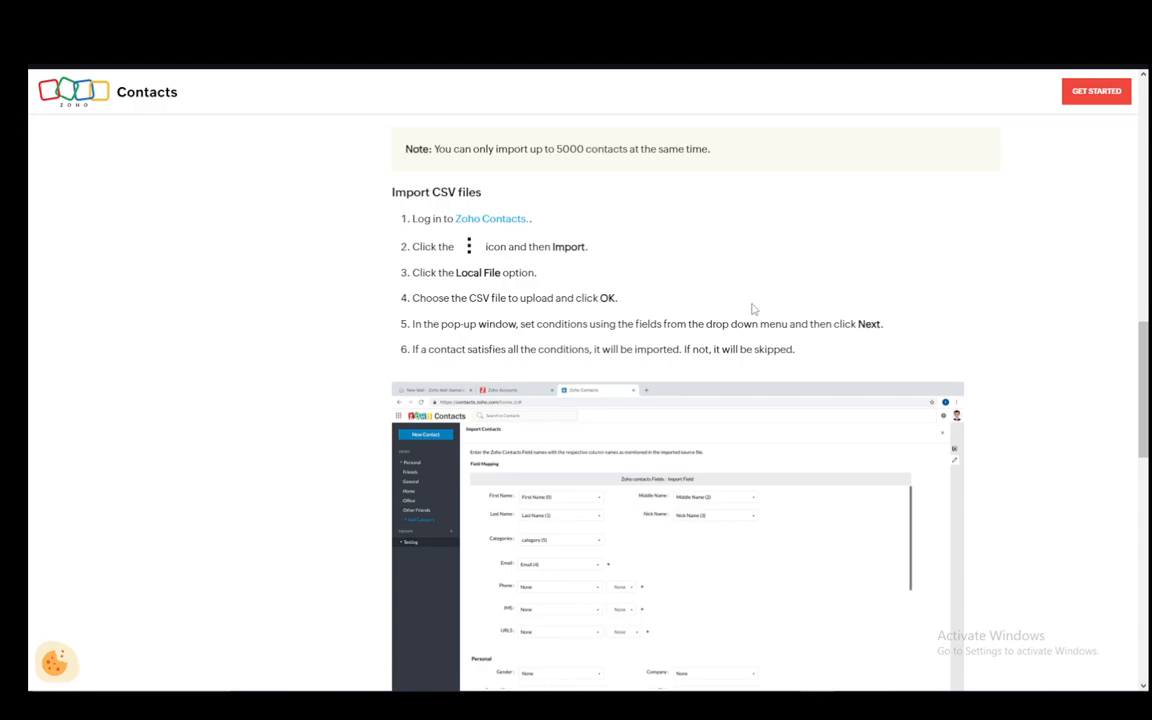
mouse_move(603, 392)
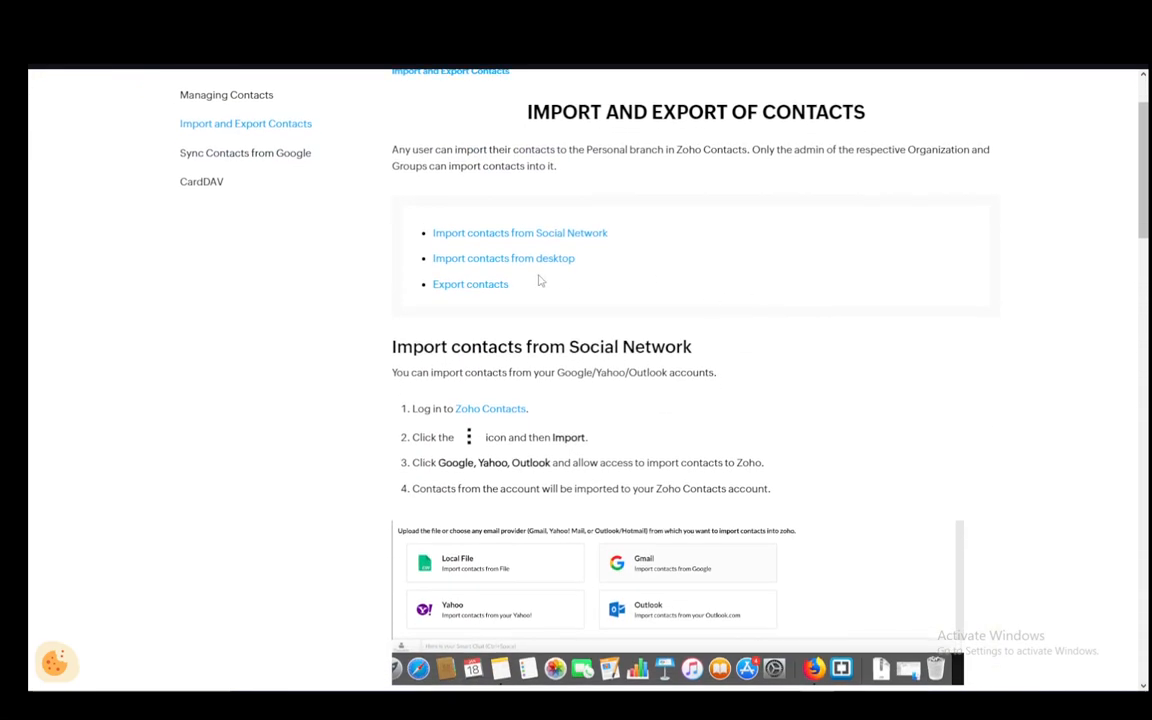
scroll("down", 3)
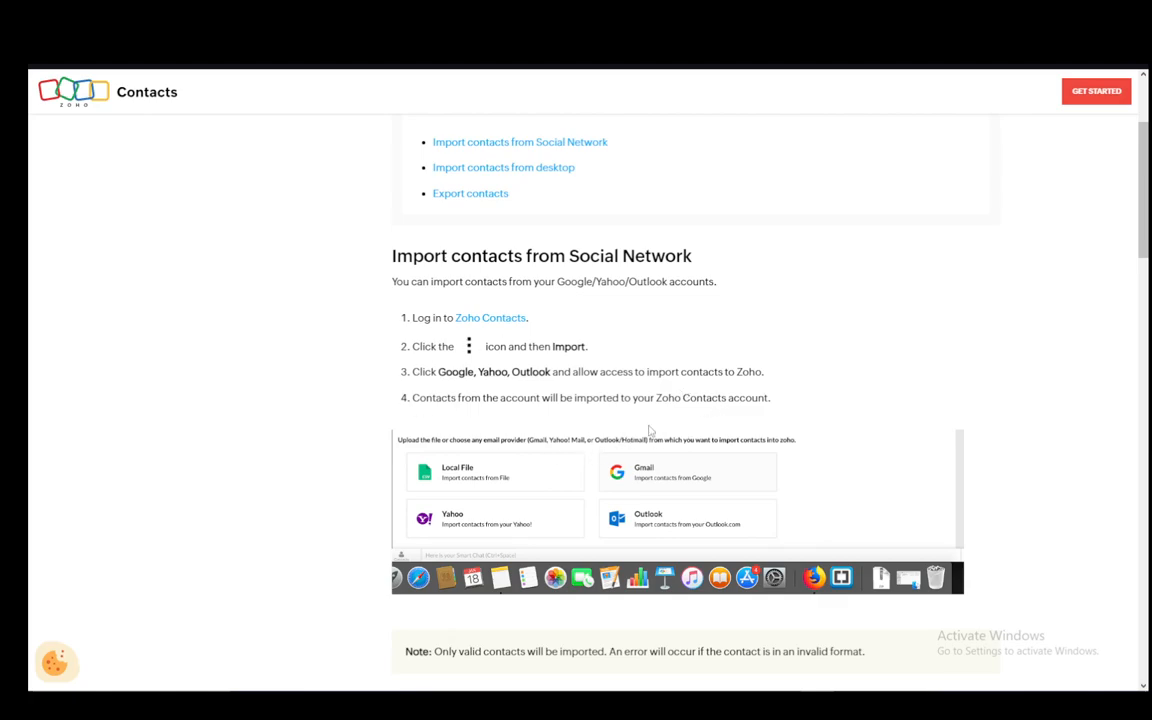
scroll("down", 3)
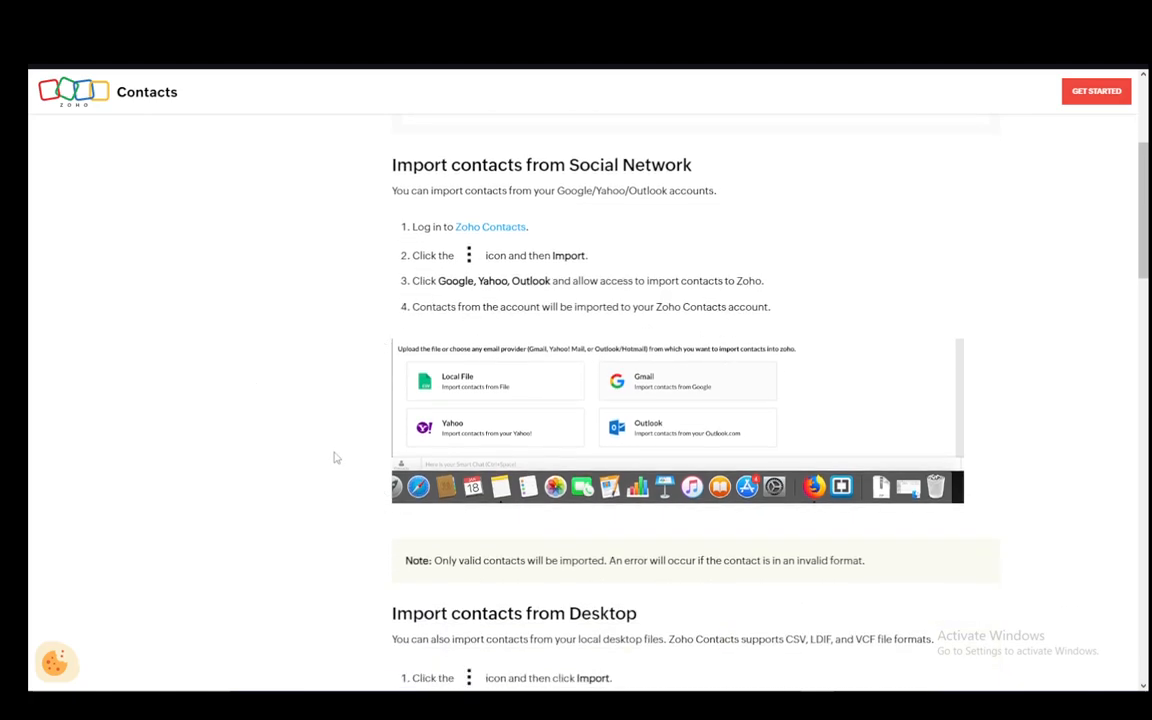
mouse_move(350, 459)
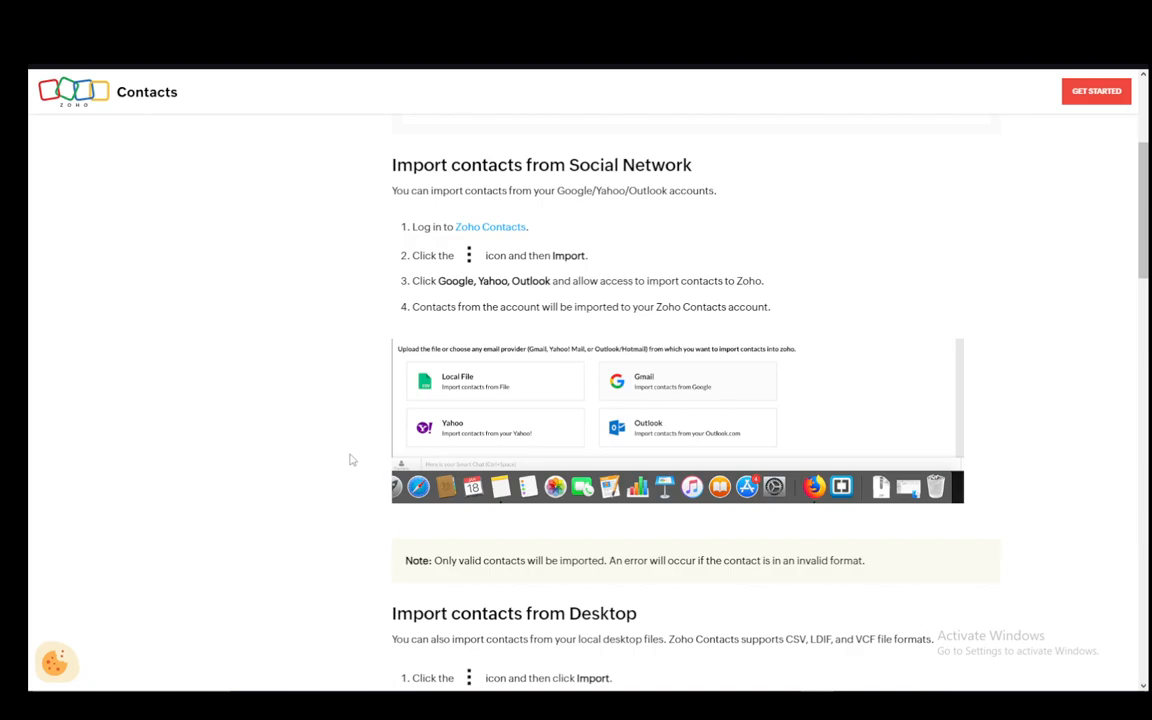